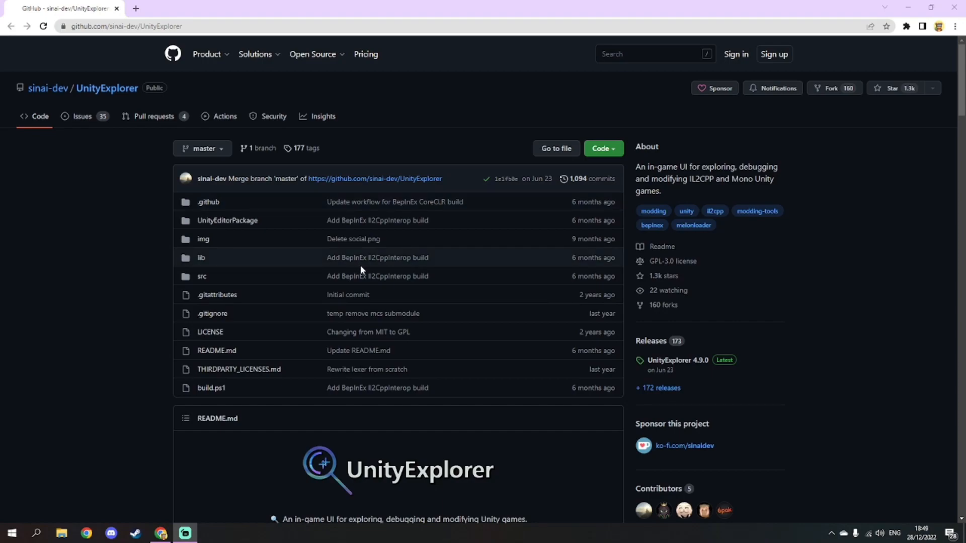
Follow the README's 'BepInEx Mono' release link to Thunderstore.
scroll("down", 3)
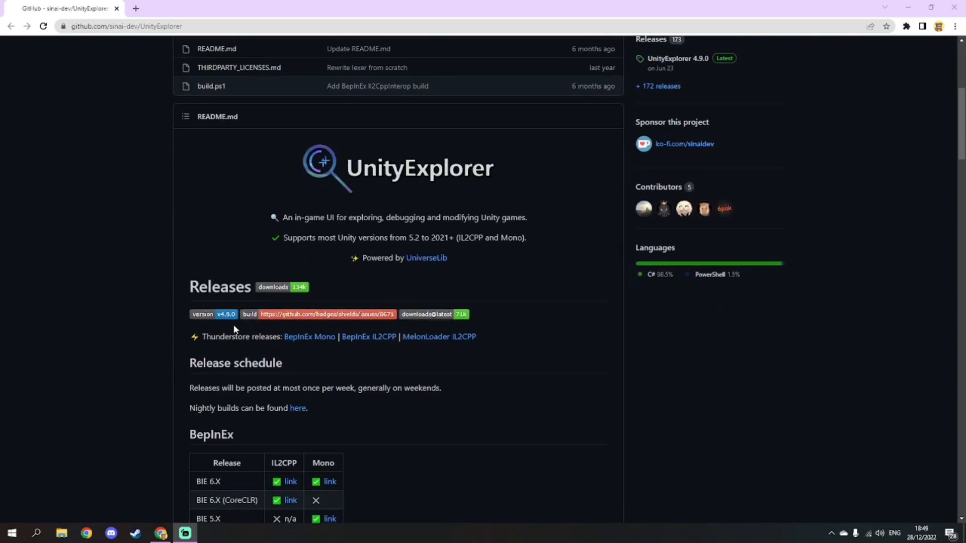
mouse_move(283, 352)
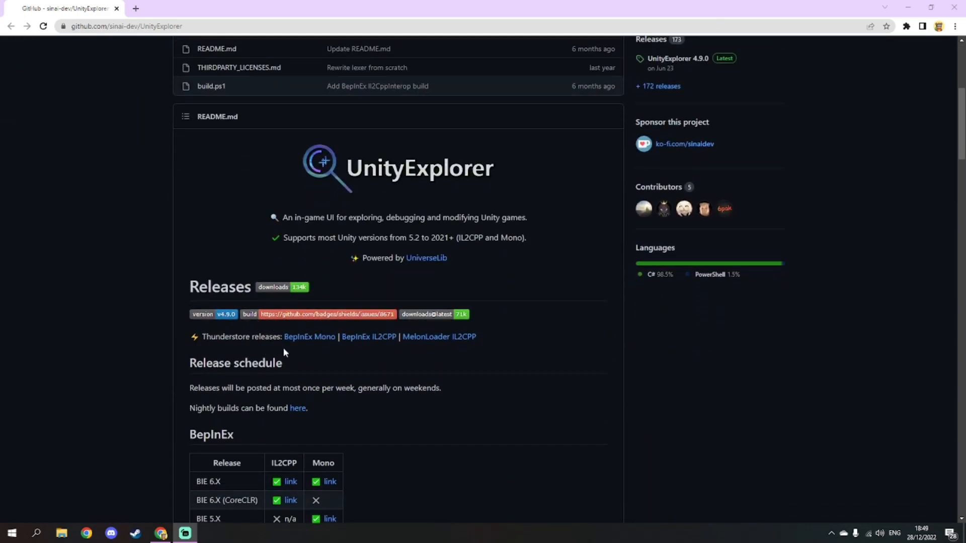
left_click(309, 336)
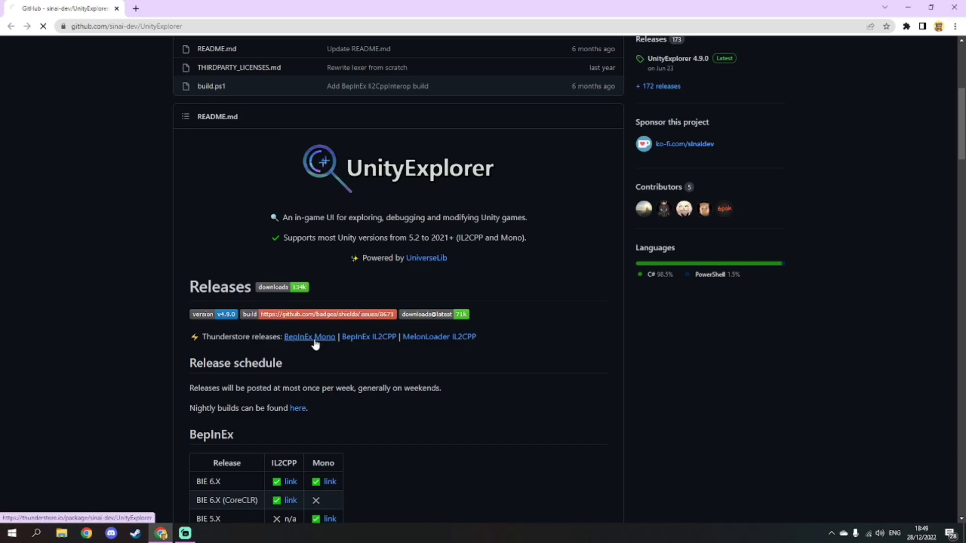
Download the UnityExplorer 4.8.2 zip and open Gorilla Tag's BepInEx plugins folder.
left_click(309, 337)
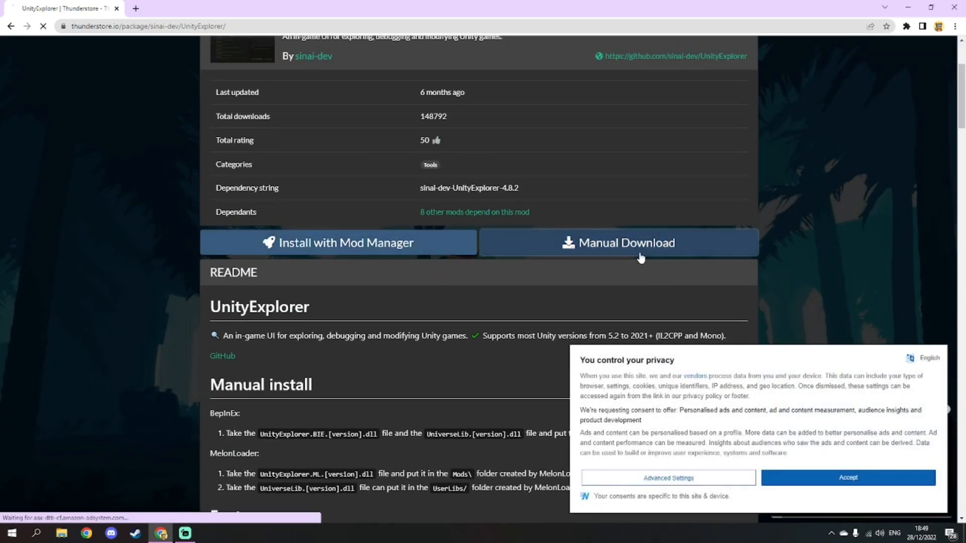
left_click(35, 533)
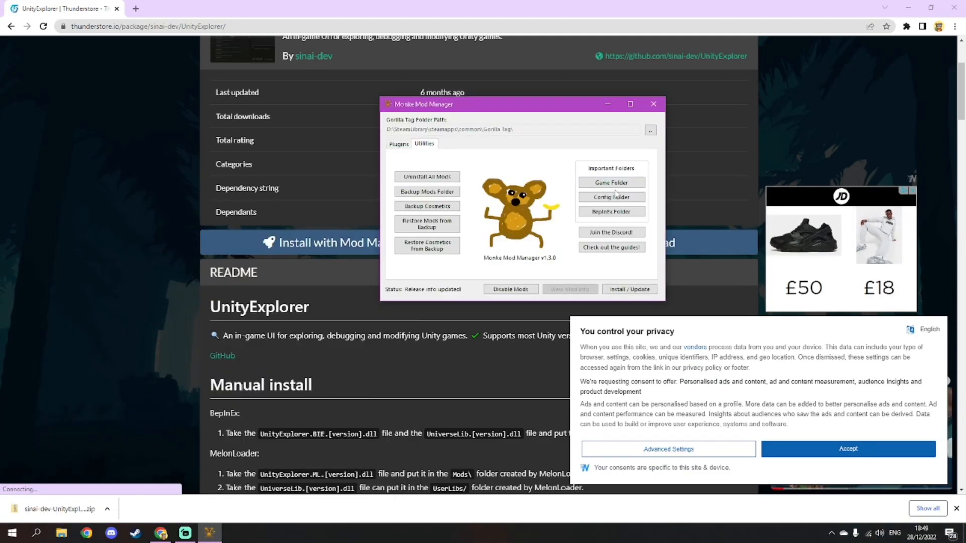
left_click(610, 211)
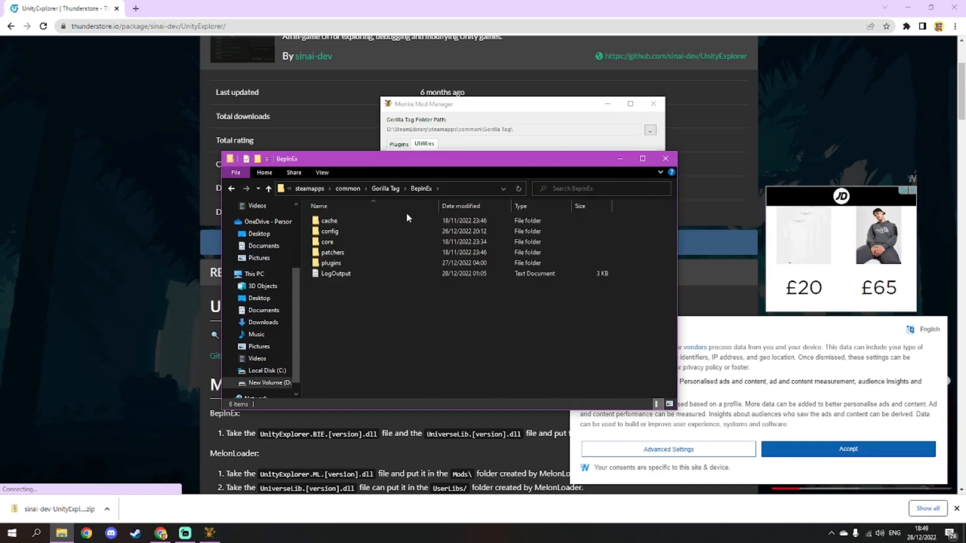
double_click(331, 263)
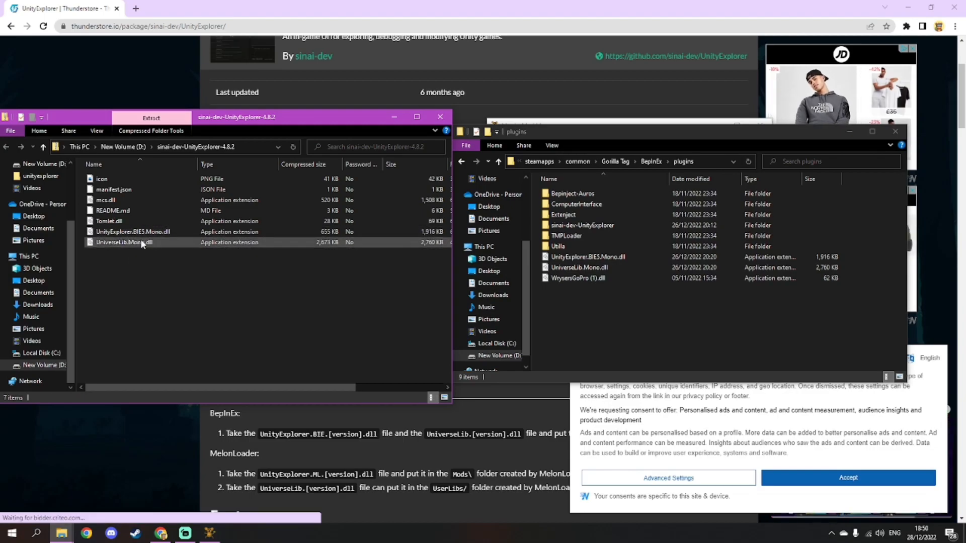
Move UnityExplorer.BIE5.Mono.dll and UniverseLib.Mono.dll into plugins and close both Explorer windows.
left_click(133, 231)
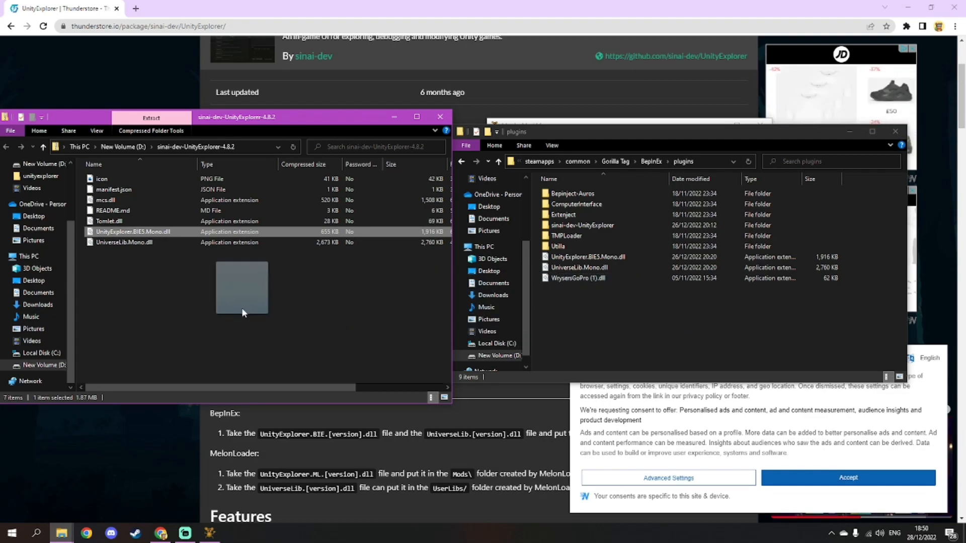
left_click(441, 116)
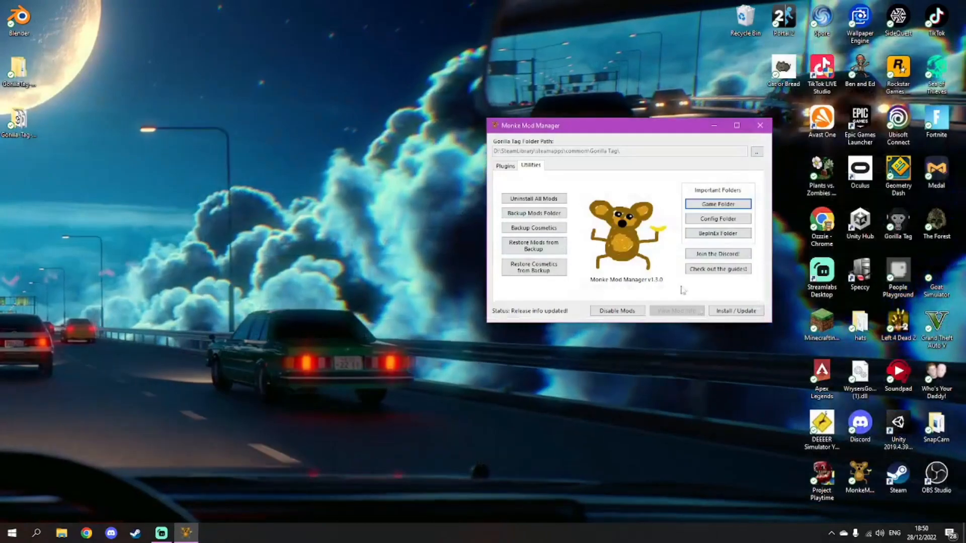
Run Install / Update until 'Install complete!', then close Monke Mod Manager.
left_click(735, 310)
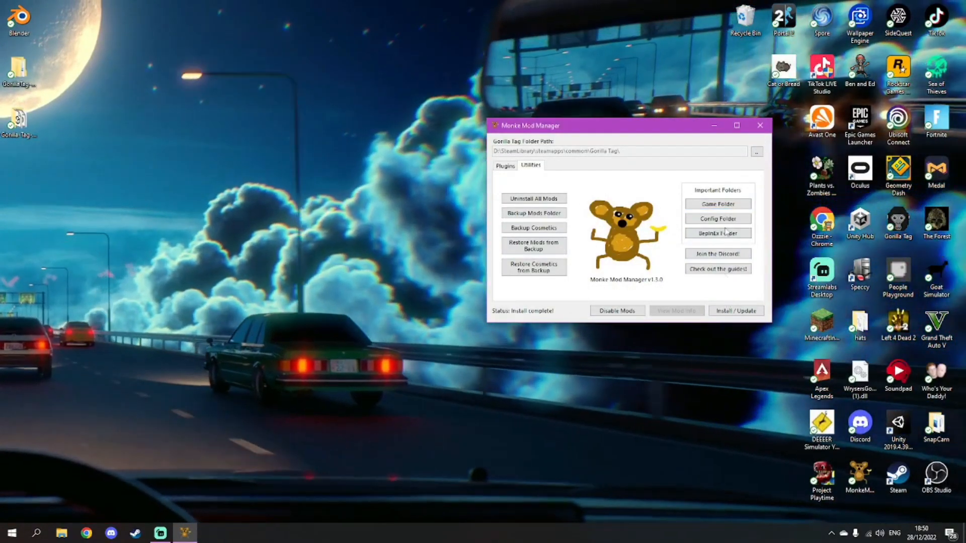
left_click(760, 125)
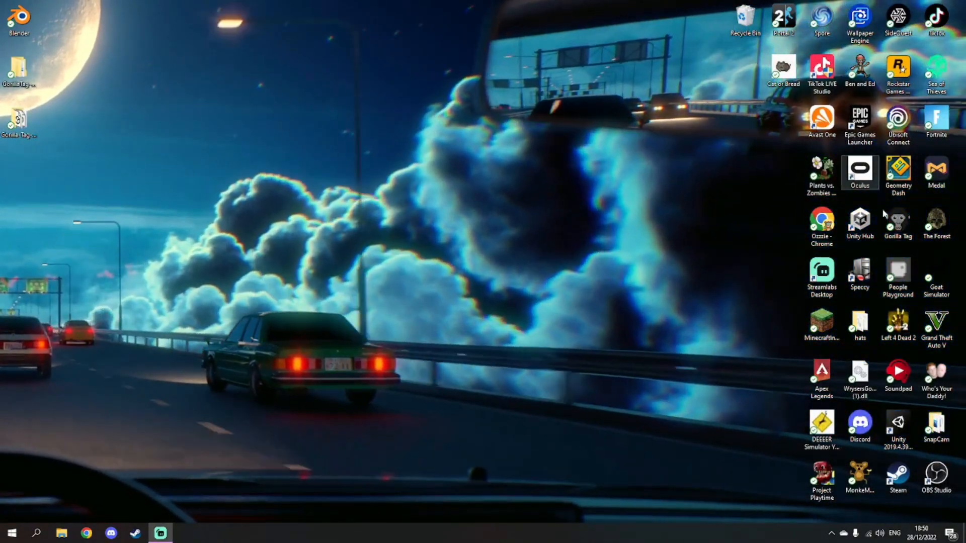